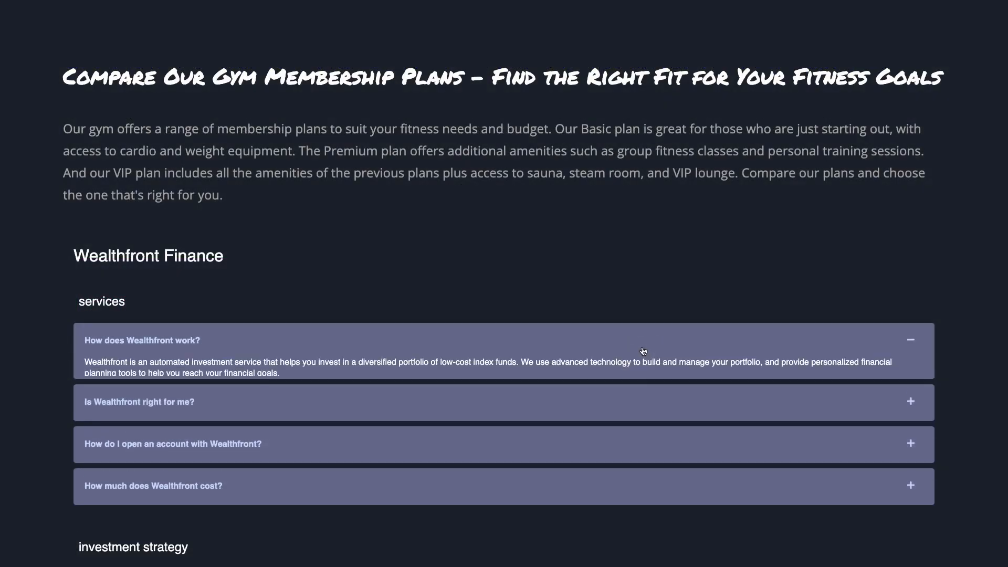
Scroll down the Common Ninja home page past the FAQ accordion demo
{"action": "scroll", "scroll_direction": "down", "scroll_amount": 3}
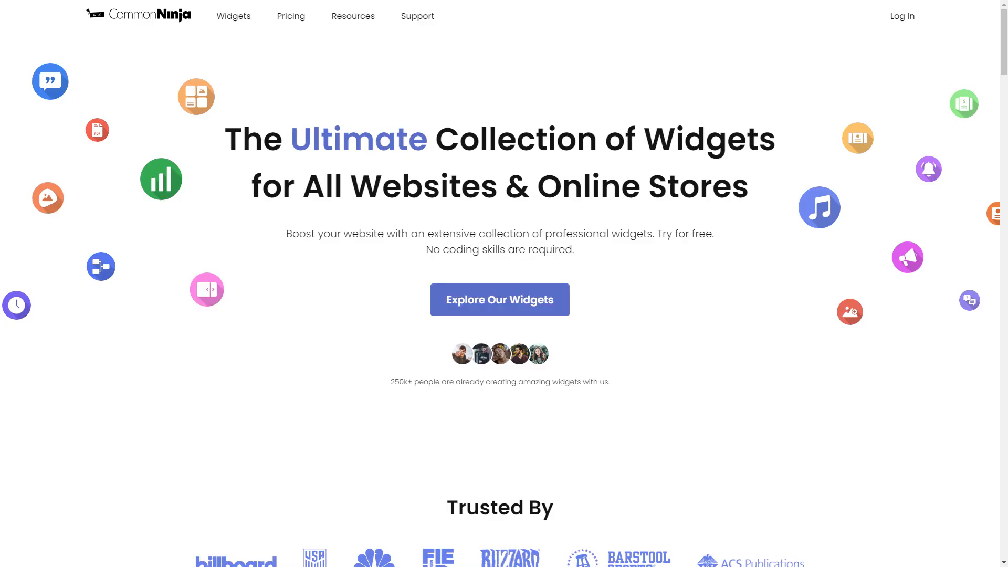
Browse the full widget catalogue via Explore Our Widgets and locate the FAQ widget
{"action": "left_click", "coordinate": [233, 16]}
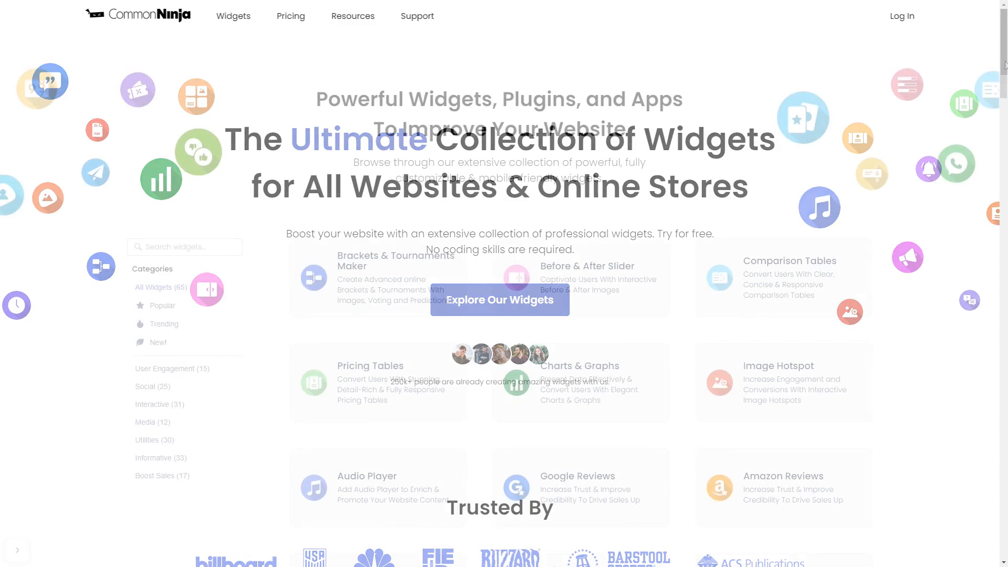
{"action": "scroll", "scroll_direction": "down", "scroll_amount": 3}
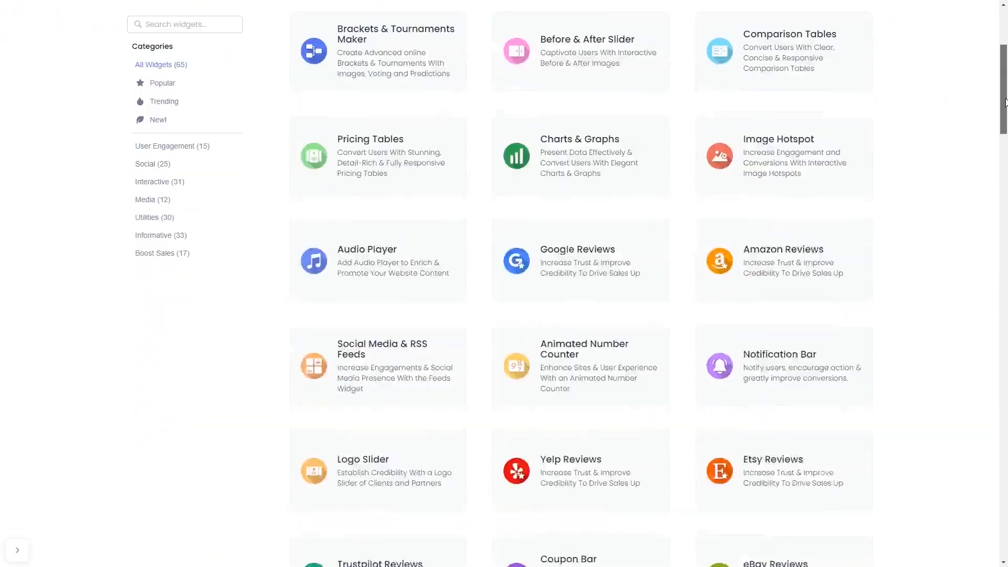
{"action": "scroll", "scroll_direction": "down", "scroll_amount": 3}
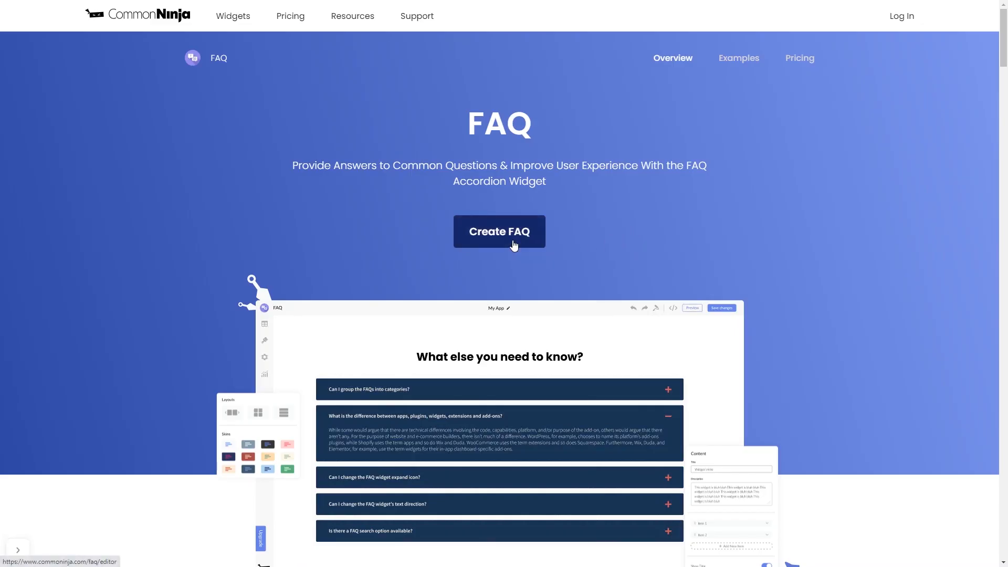
Create a new FAQ widget, landing in the FAQ Maker editor with three sample questions
{"action": "left_click", "coordinate": [499, 231]}
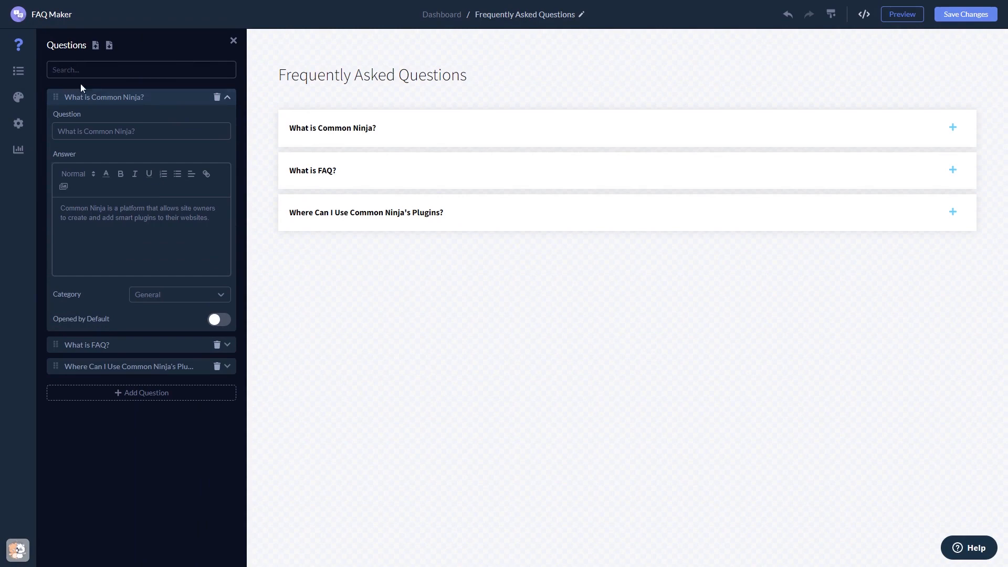
Review Categories and Look & Feel, try Grouped Together then revert to Classic, and show Settings
{"action": "left_click", "coordinate": [17, 70]}
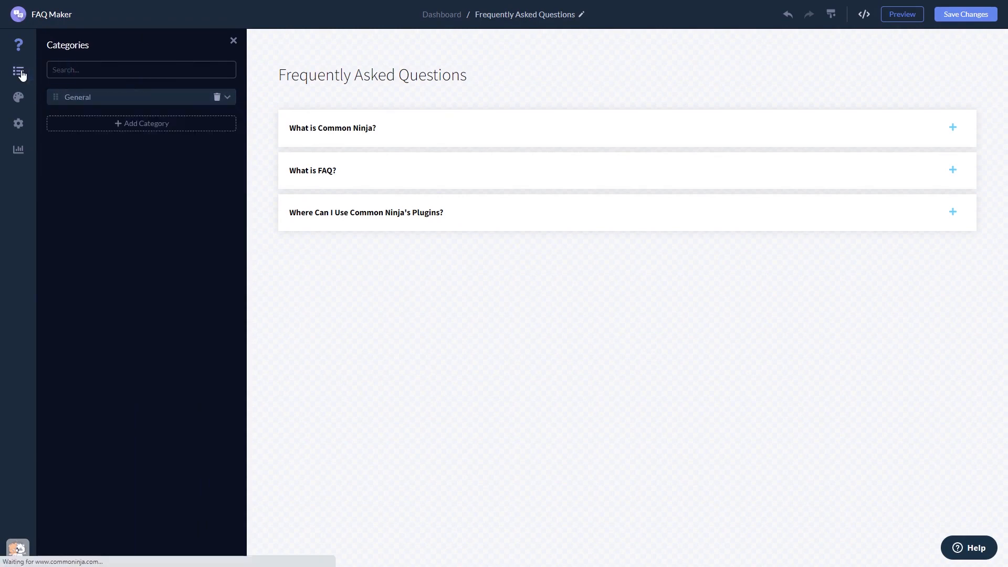
{"action": "mouse_move", "coordinate": [18, 97]}
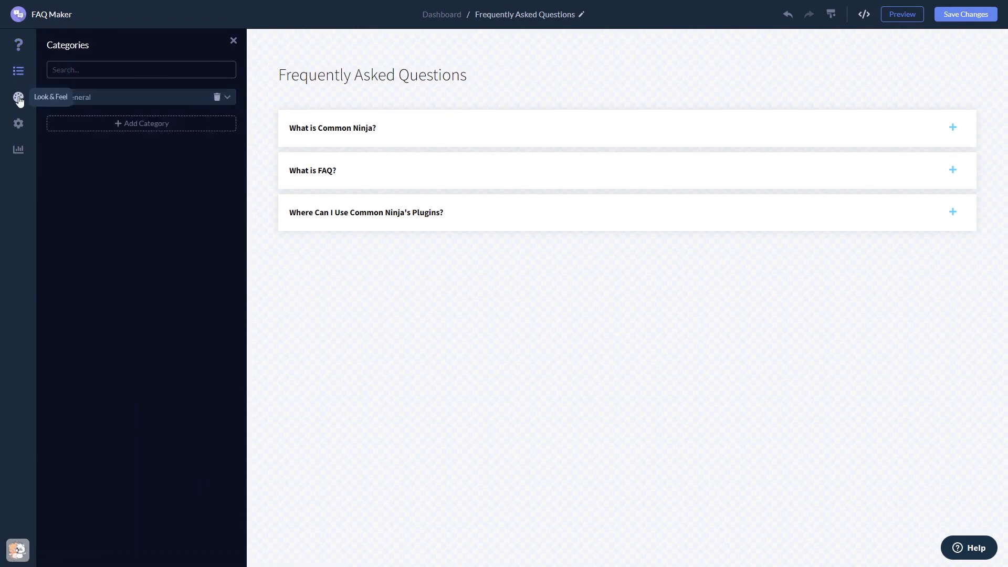
{"action": "left_click", "coordinate": [17, 96]}
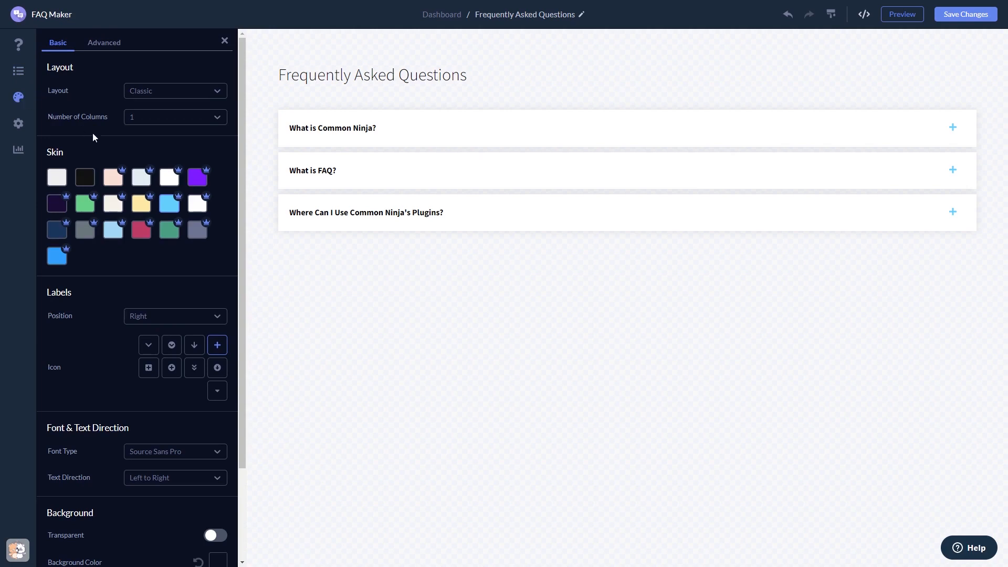
{"action": "left_click", "coordinate": [174, 90]}
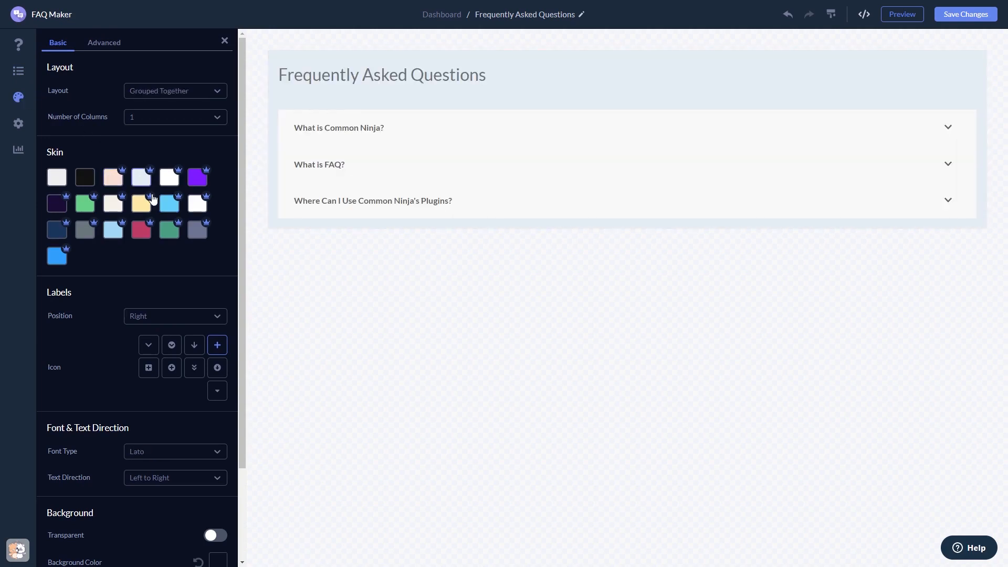
{"action": "left_click", "coordinate": [174, 90]}
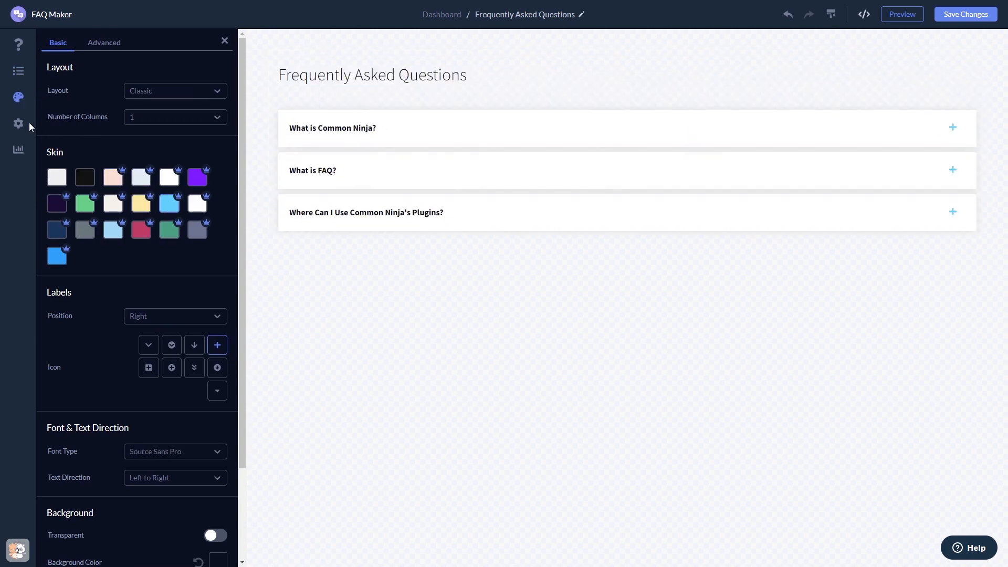
{"action": "left_click", "coordinate": [17, 123]}
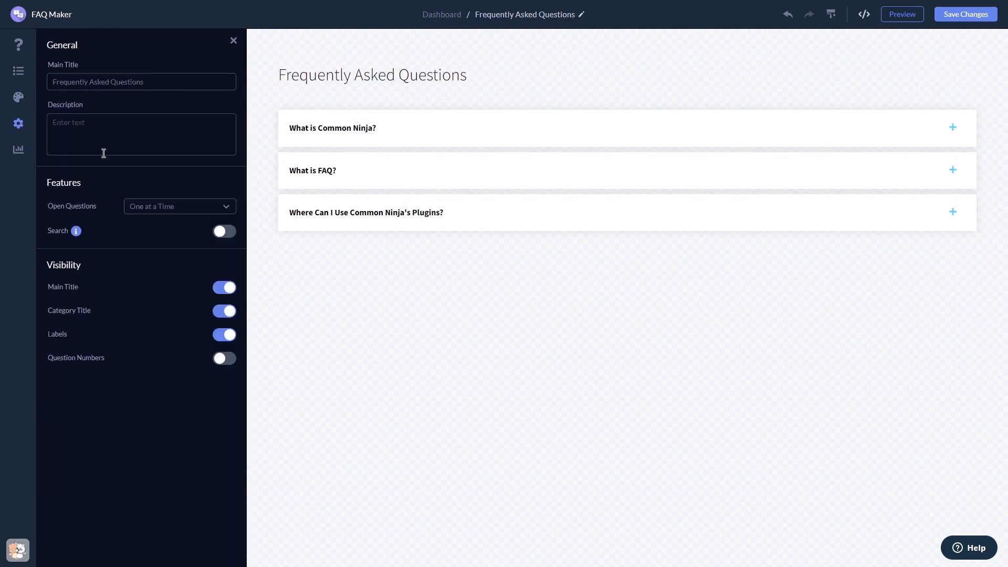
{"action": "mouse_move", "coordinate": [894, 78]}
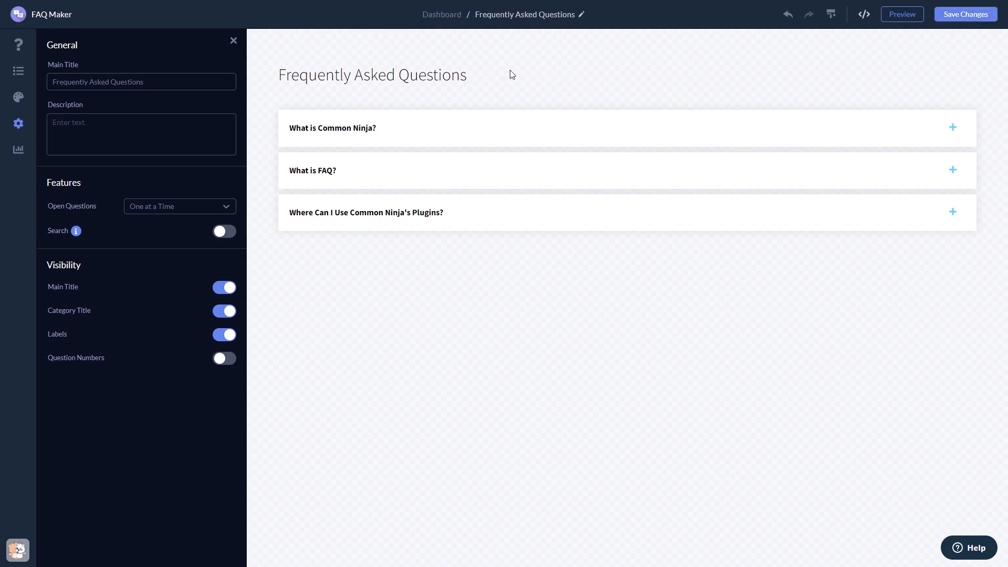
{"action": "mouse_move", "coordinate": [442, 14]}
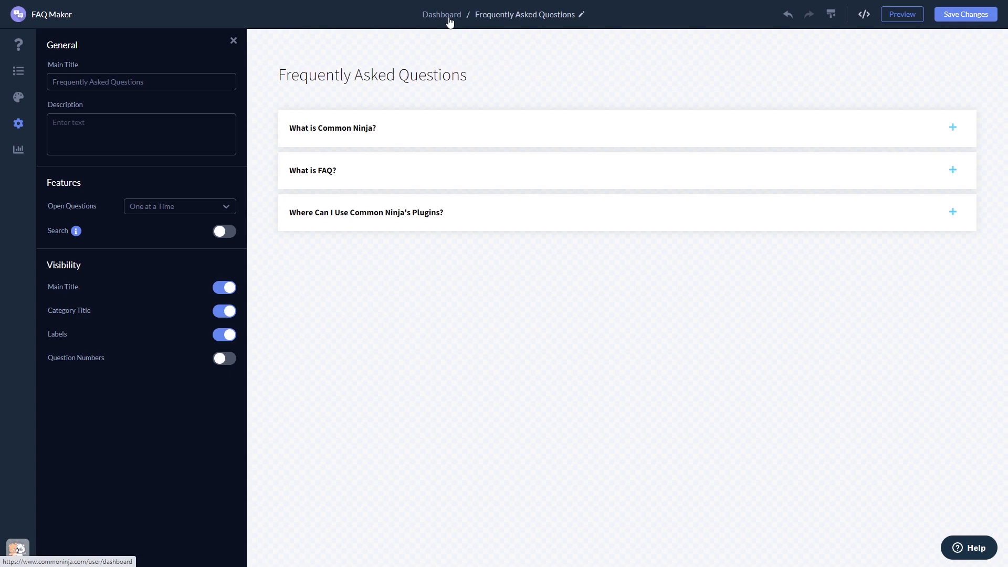
From the dashboard, display My Widget's installation code via Add to site and dismiss it
{"action": "left_click", "coordinate": [441, 13]}
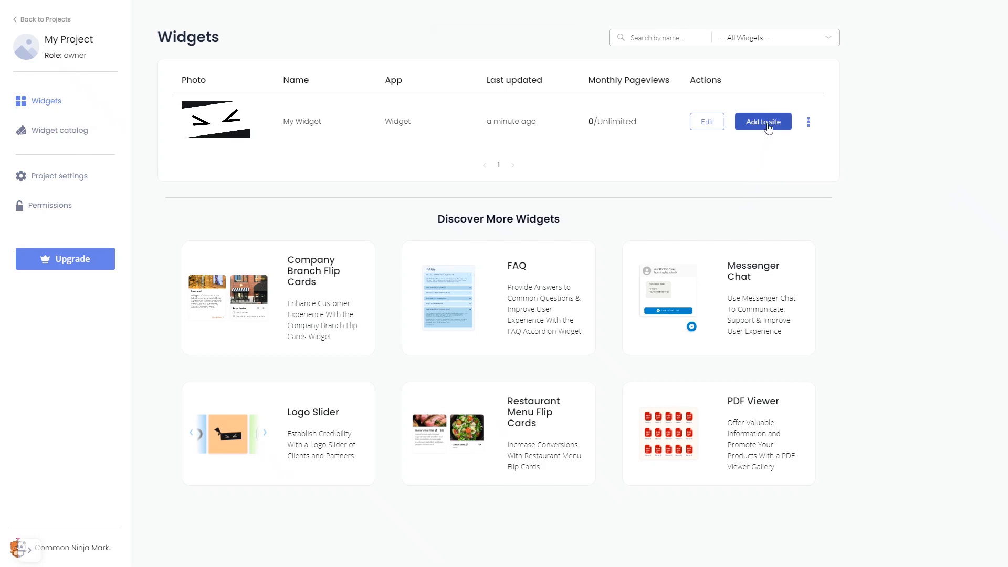
{"action": "left_click", "coordinate": [762, 121]}
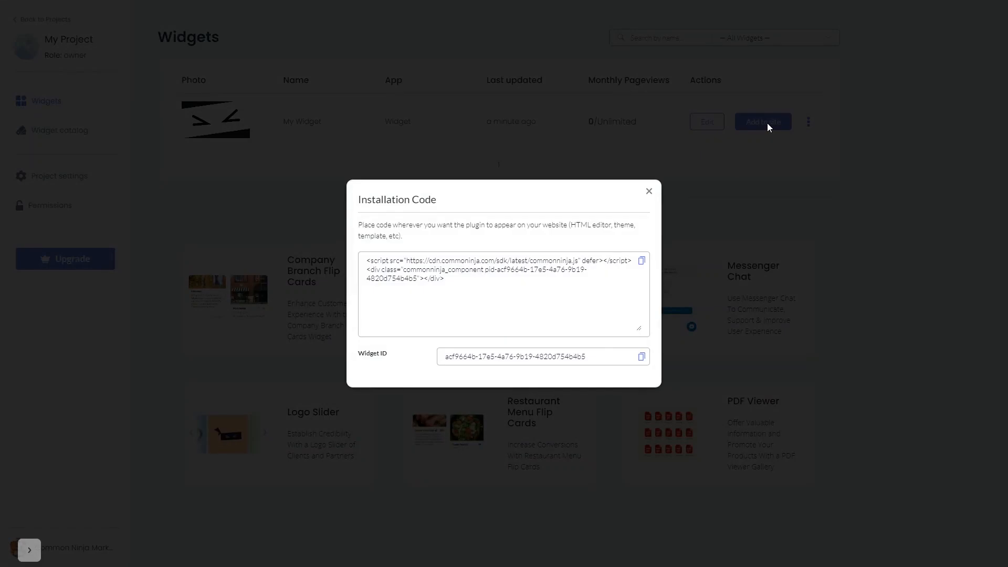
{"action": "mouse_move", "coordinate": [677, 253]}
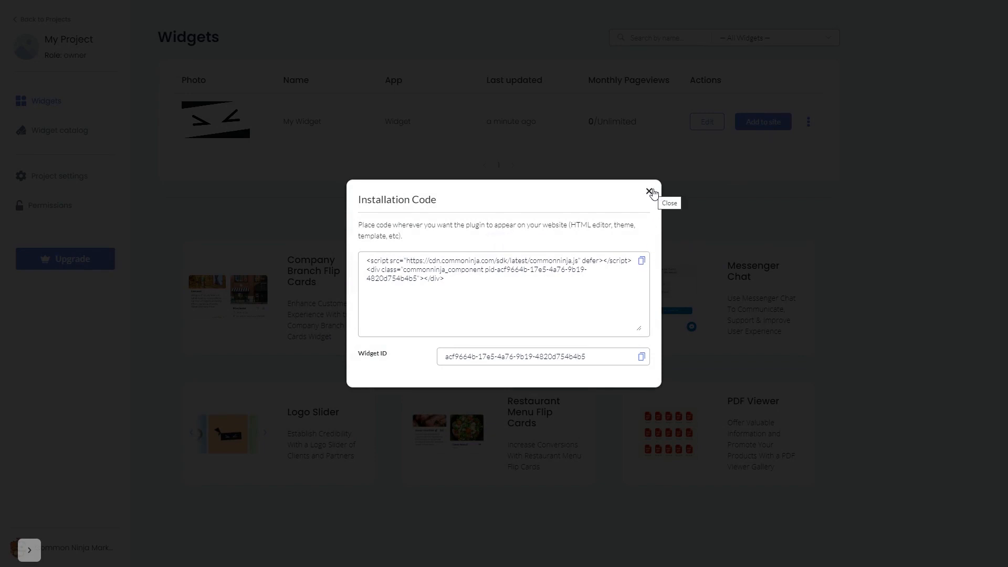
{"action": "left_click", "coordinate": [651, 192]}
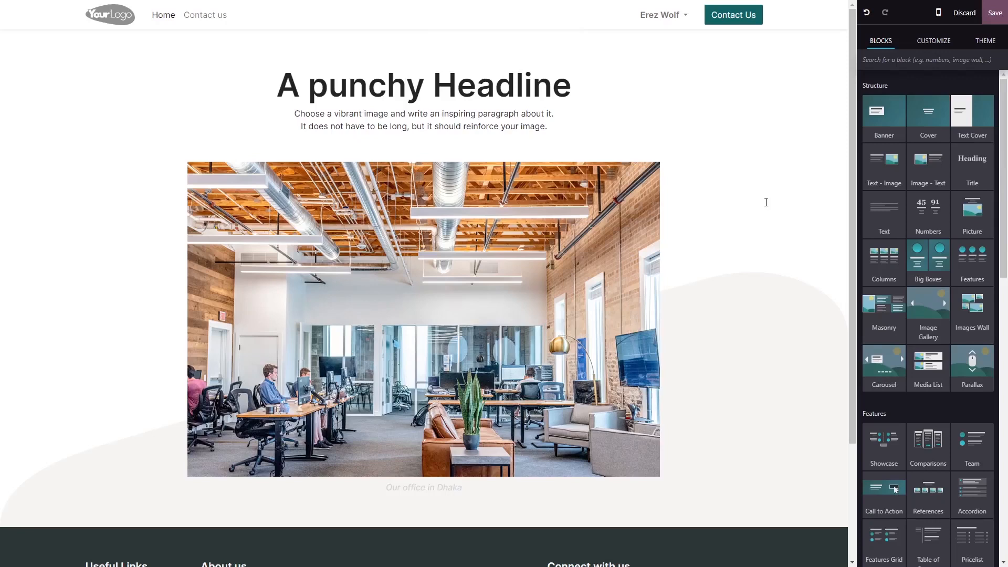
{"action": "mouse_move", "coordinate": [783, 191]}
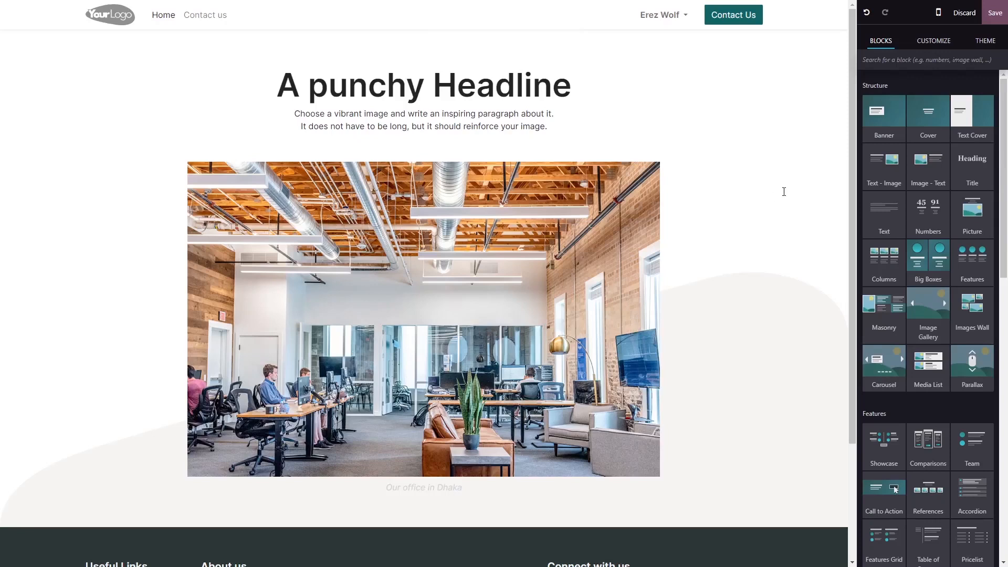
Scroll the Blocks panel down to the Dynamic Content section with the Embed Code block
{"action": "scroll", "scroll_direction": "down", "scroll_amount": 3}
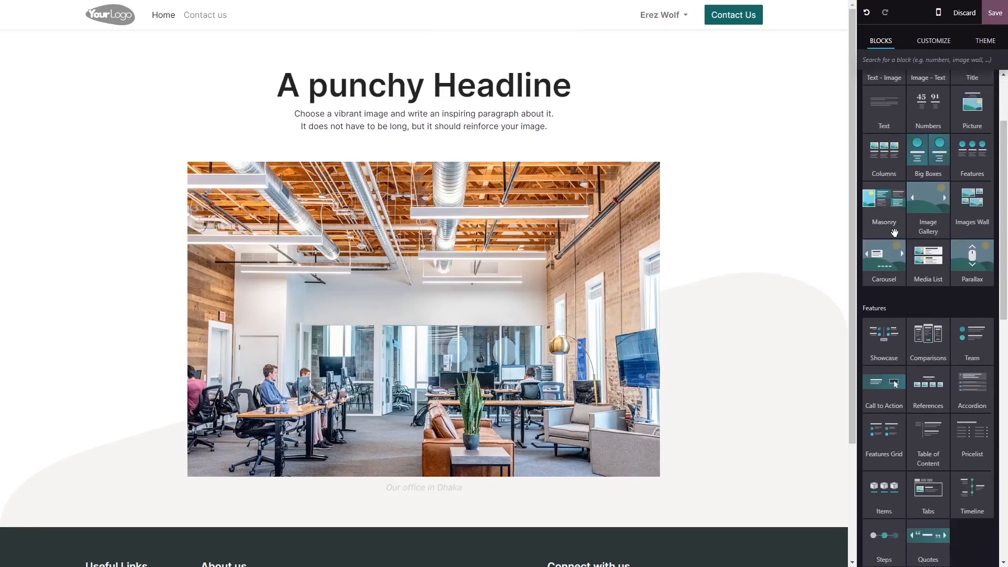
{"action": "scroll", "scroll_direction": "down", "scroll_amount": 3}
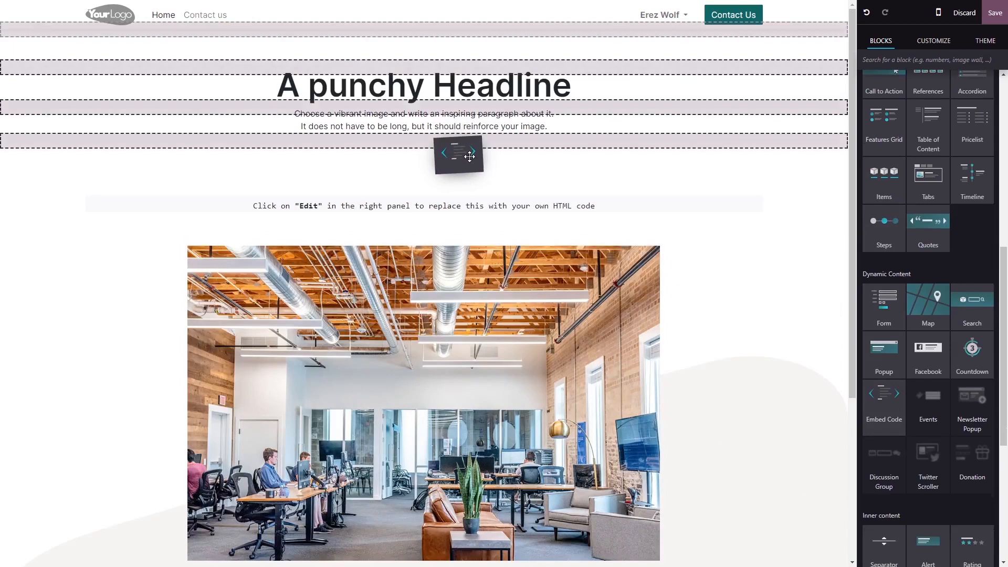
{"action": "scroll", "scroll_direction": "down", "scroll_amount": 3}
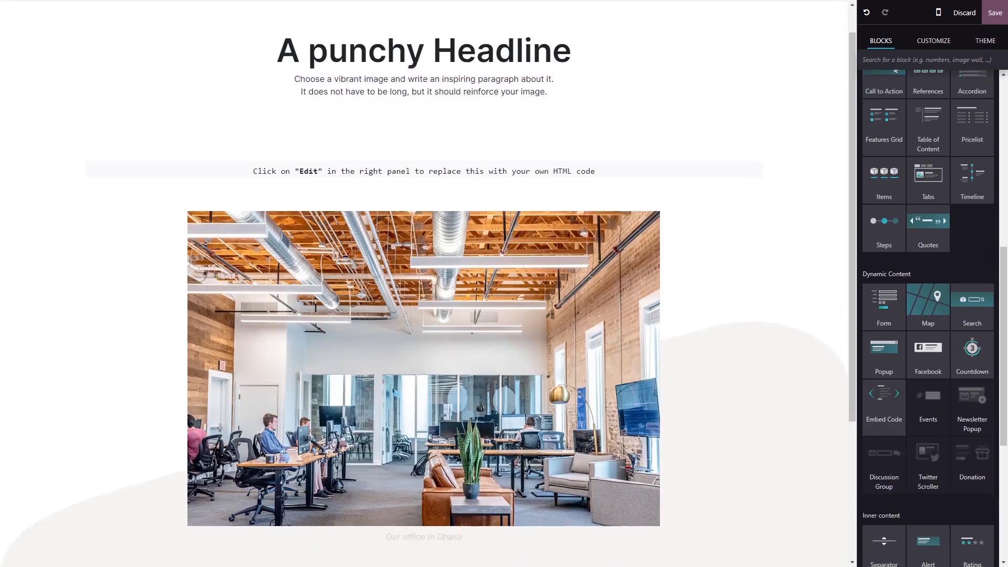
{"action": "scroll", "scroll_direction": "down", "scroll_amount": 3}
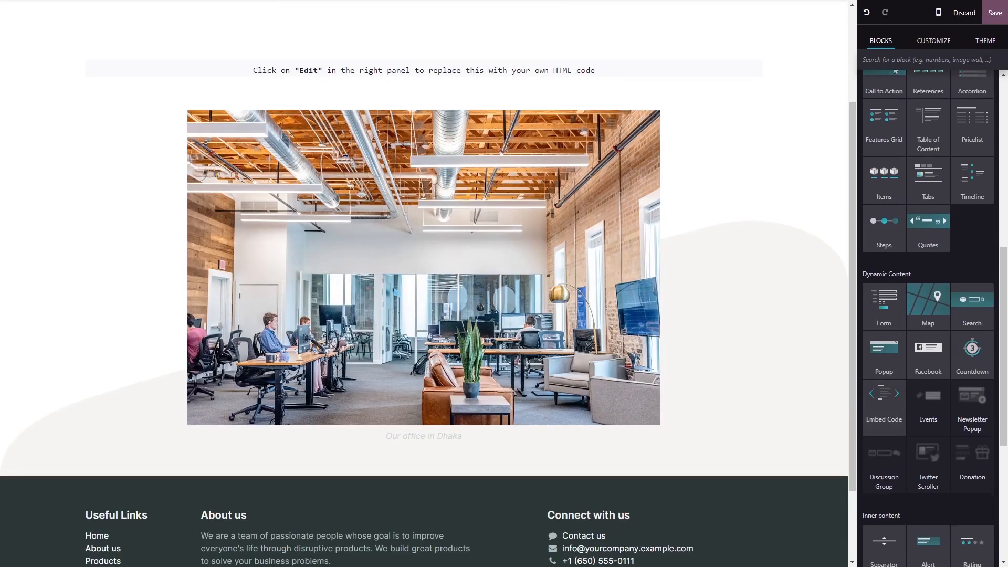
Insert the Common Ninja installation code into the Embed Code block and confirm it
{"action": "left_click", "coordinate": [423, 71]}
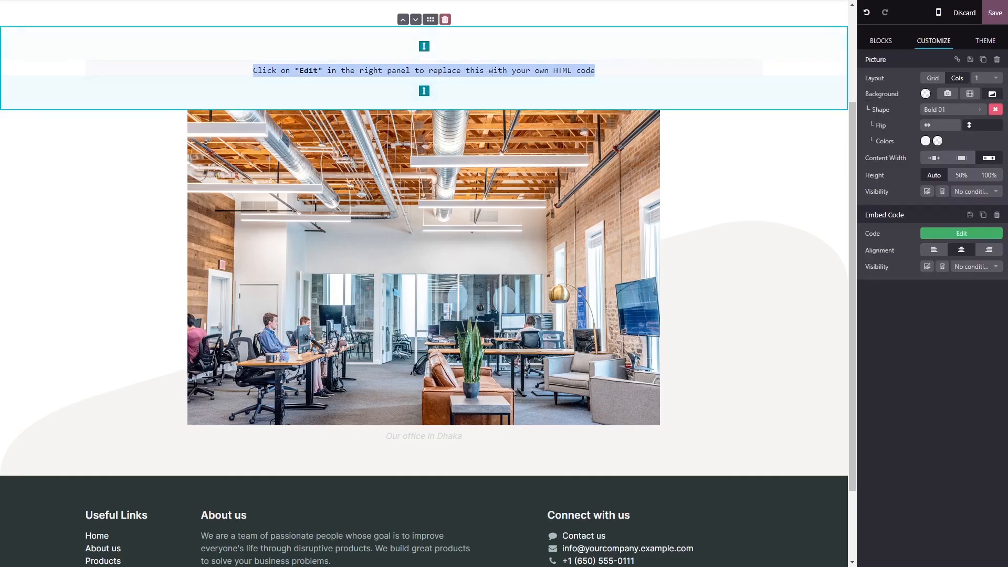
{"action": "mouse_move", "coordinate": [961, 233]}
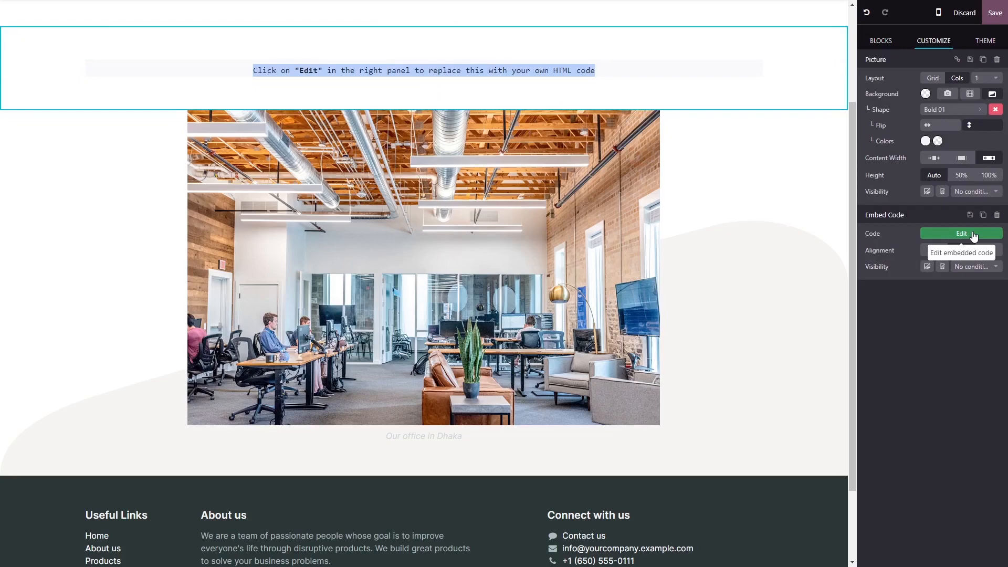
{"action": "left_click", "coordinate": [961, 234]}
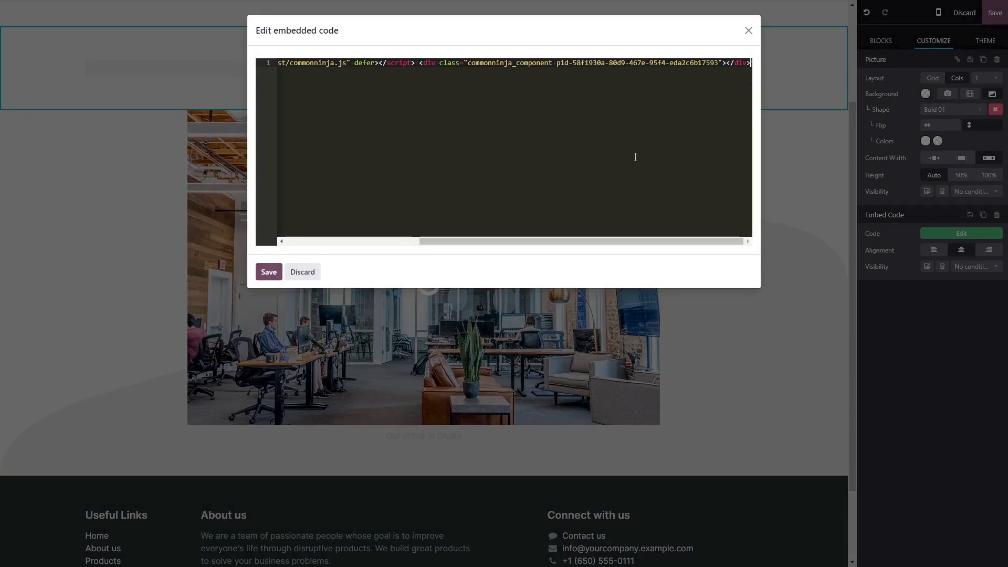
{"action": "left_click", "coordinate": [267, 271]}
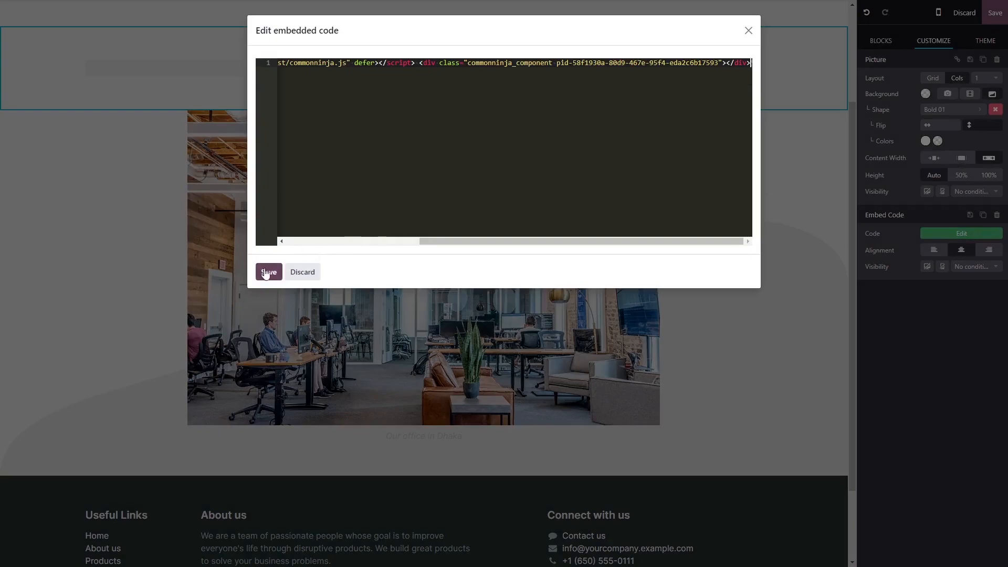
{"action": "left_click", "coordinate": [267, 271]}
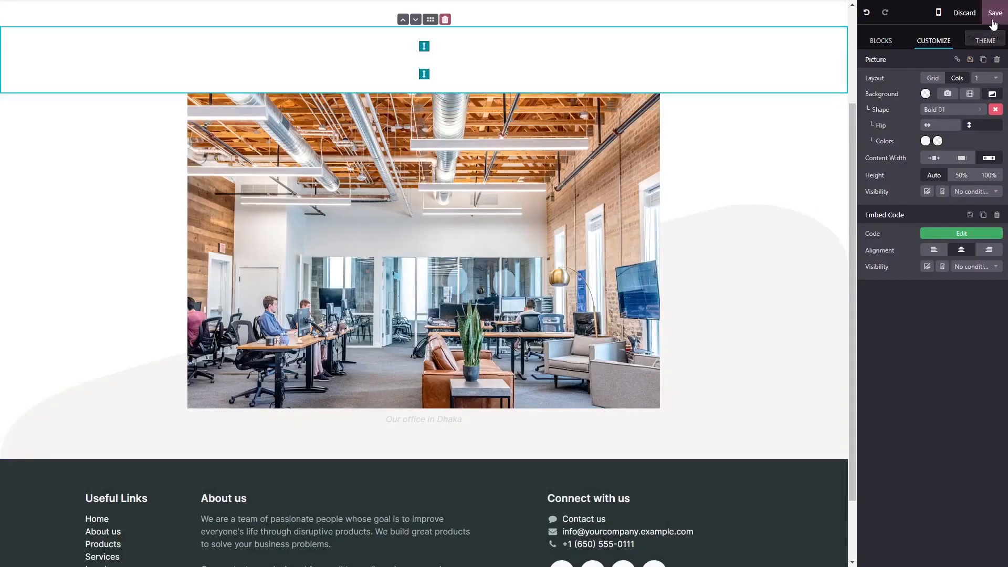
{"action": "mouse_move", "coordinate": [994, 13]}
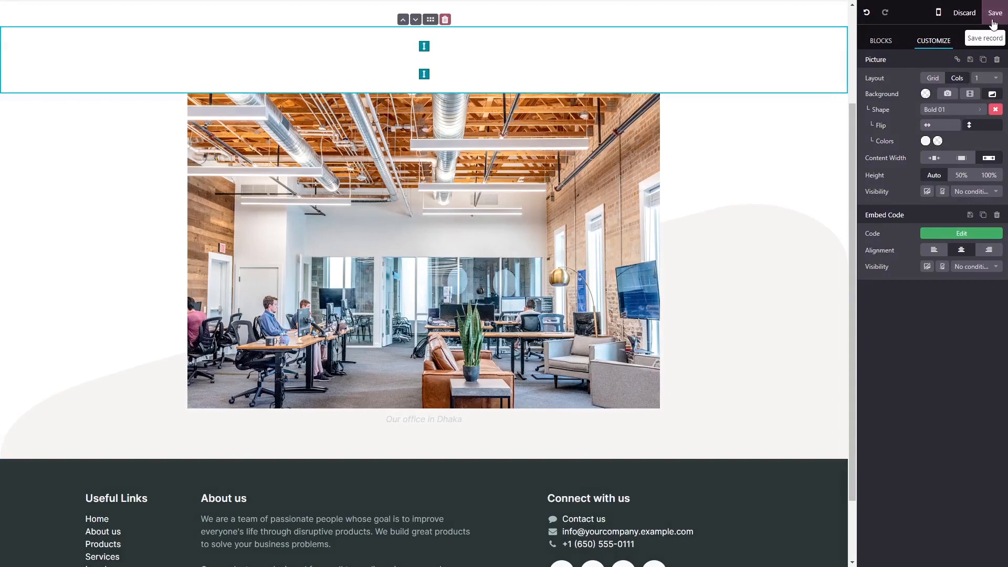
Save the Odoo page so the FAQ accordion widget appears on it
{"action": "left_click", "coordinate": [994, 13]}
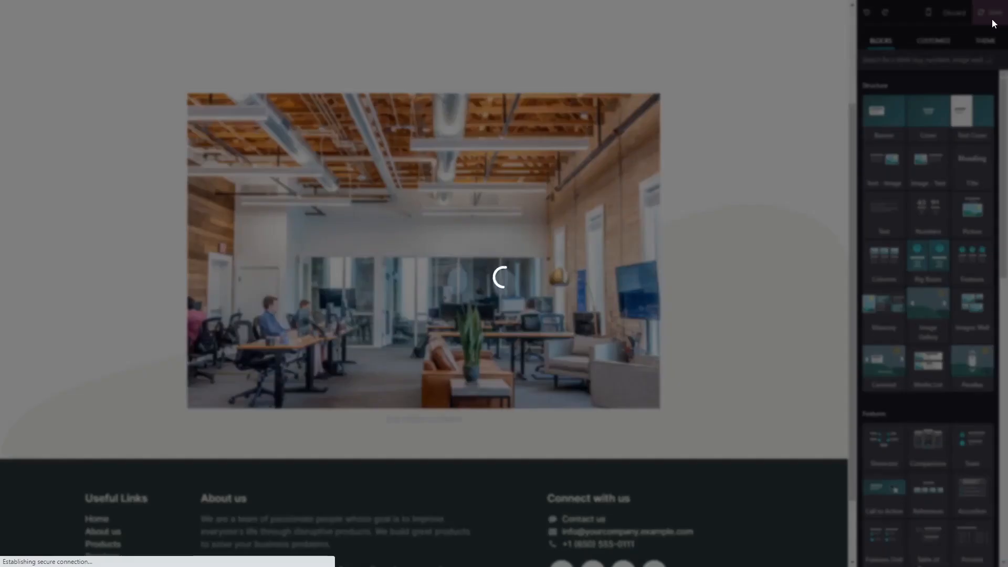
{"action": "left_click", "coordinate": [706, 276]}
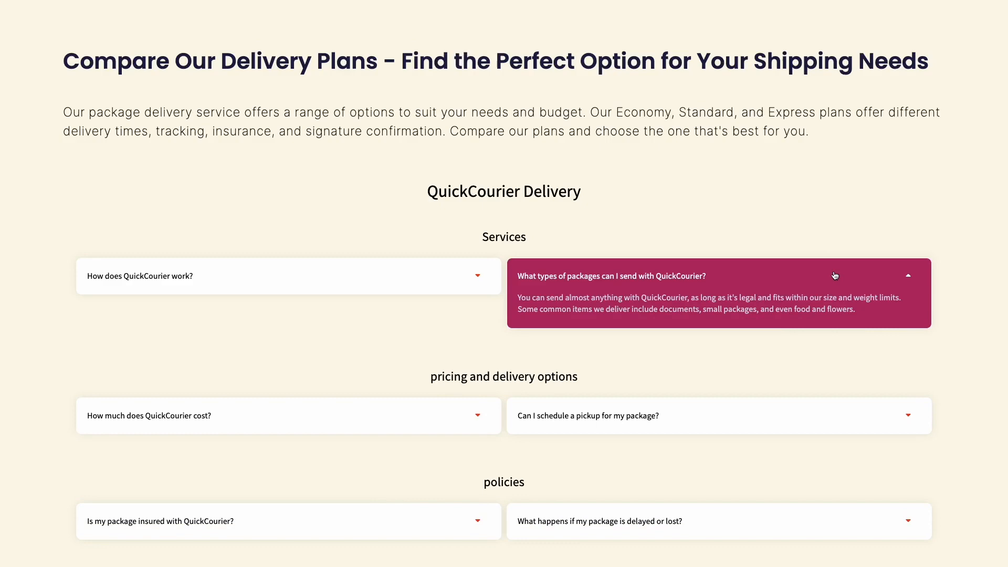